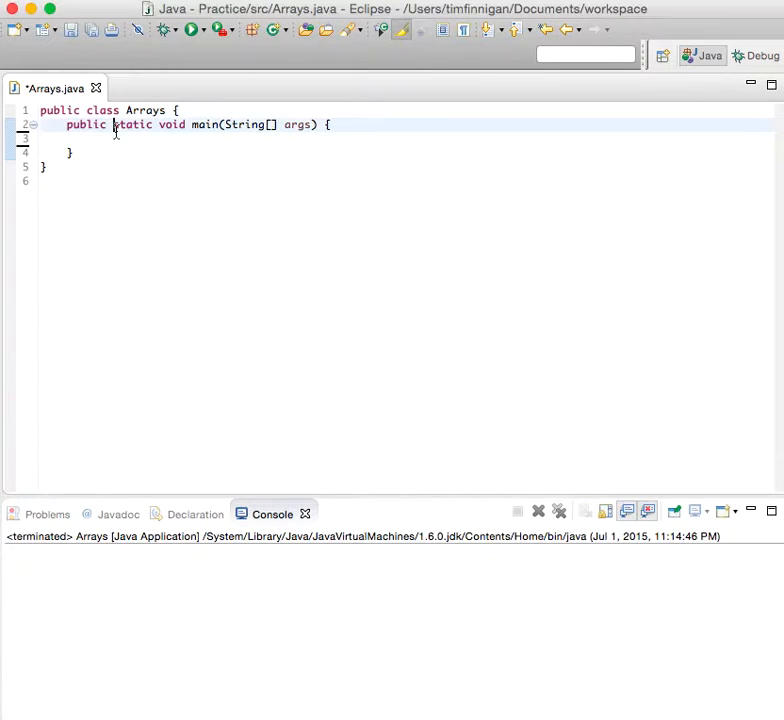
Declare int size = 3 and int pos = 2 inside main.
type("i")
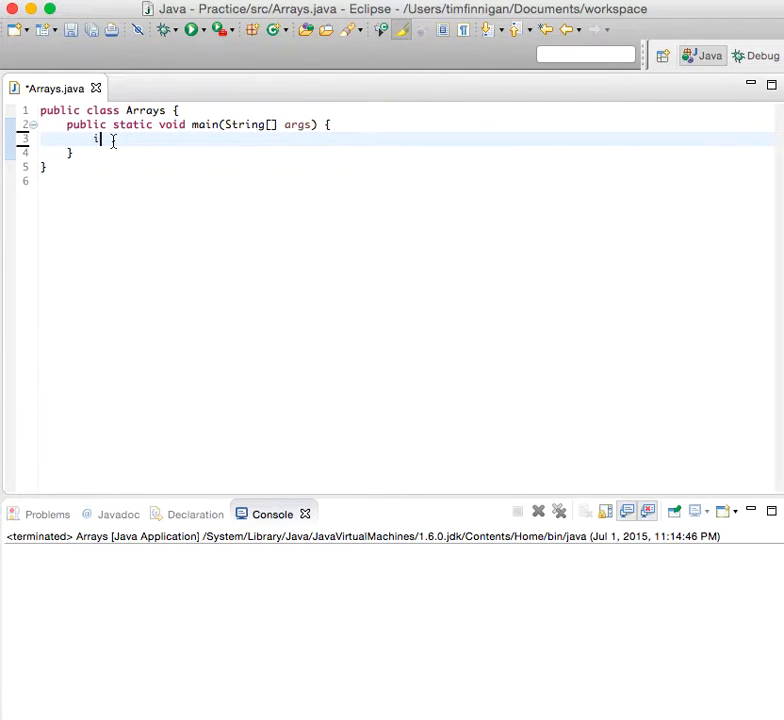
type("nt size = 3")
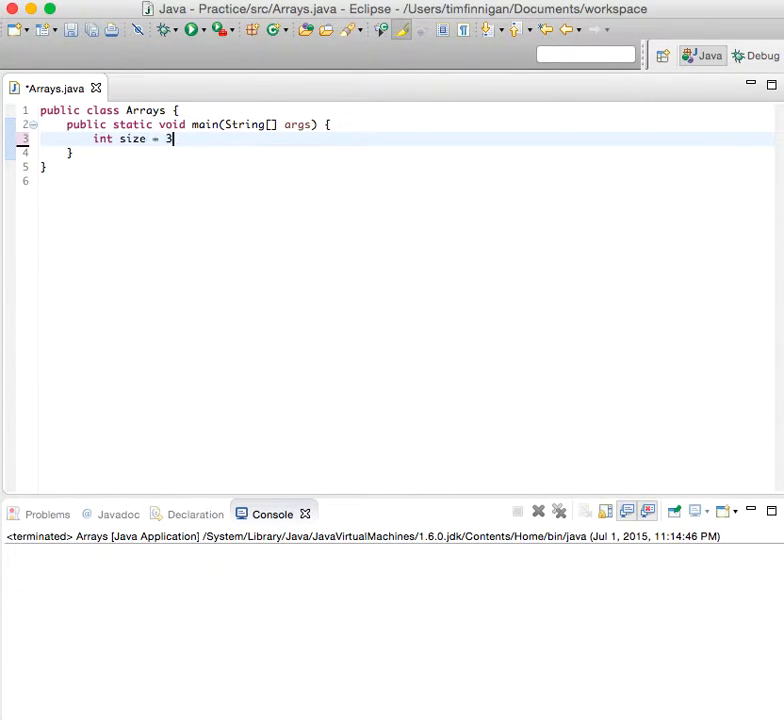
type(";")
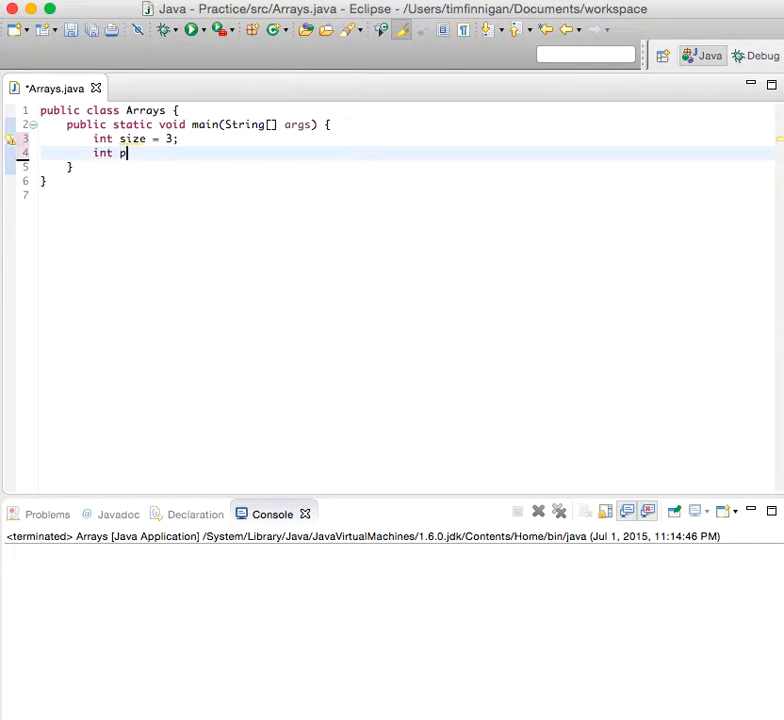
type("os =")
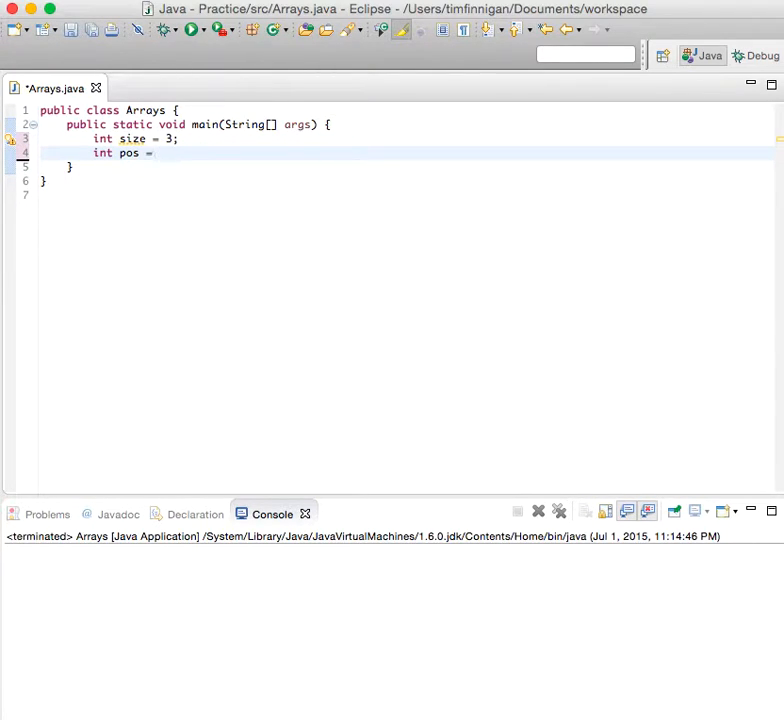
type("2;")
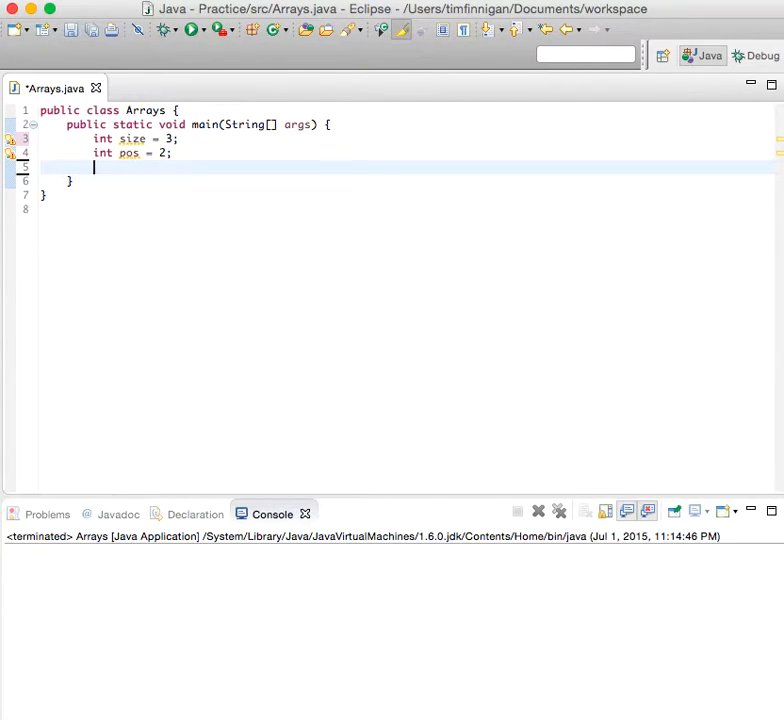
Declare String[] names = {"Tim", "Bob", "Mary", "John"}.
type("String")
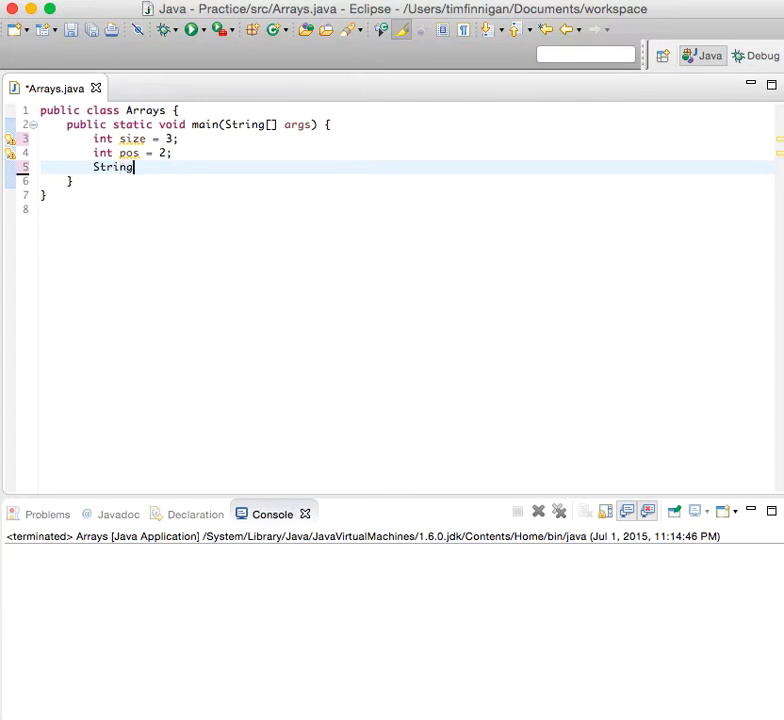
type("[] name")
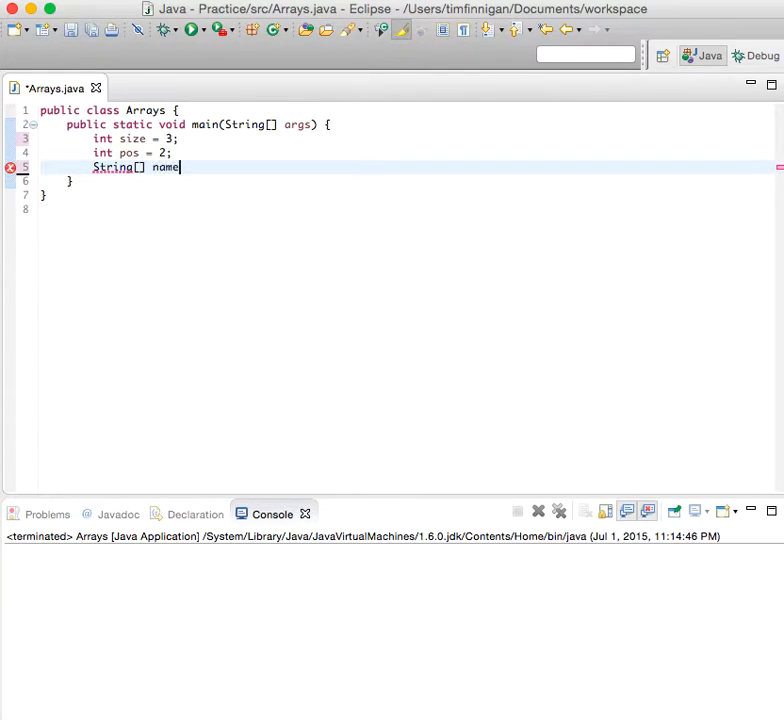
type("s =")
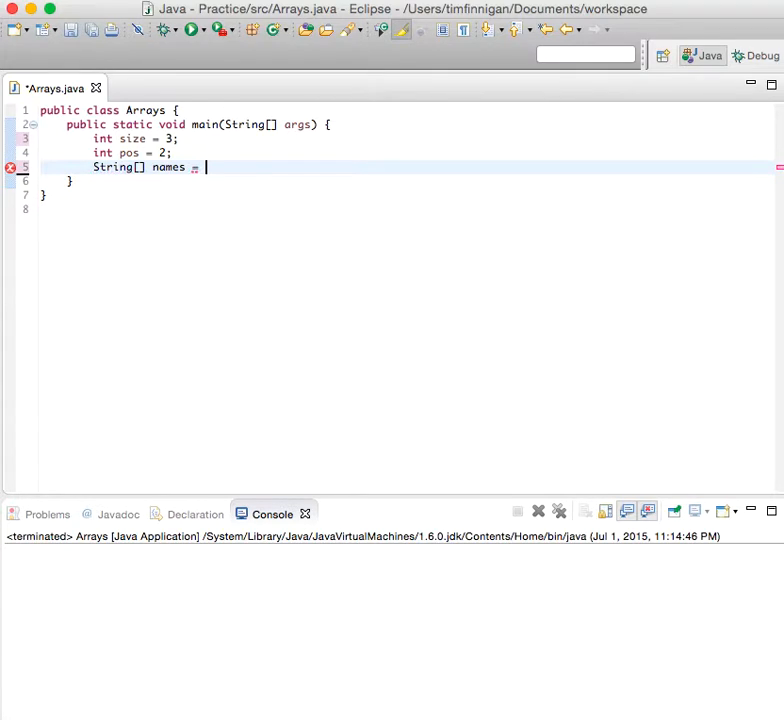
type("= {")
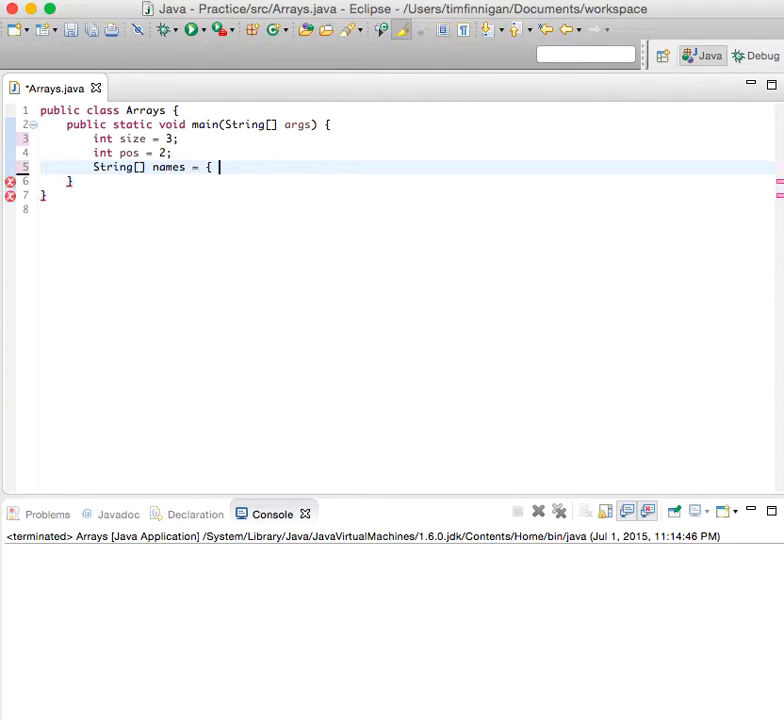
type("\"Tim\"")
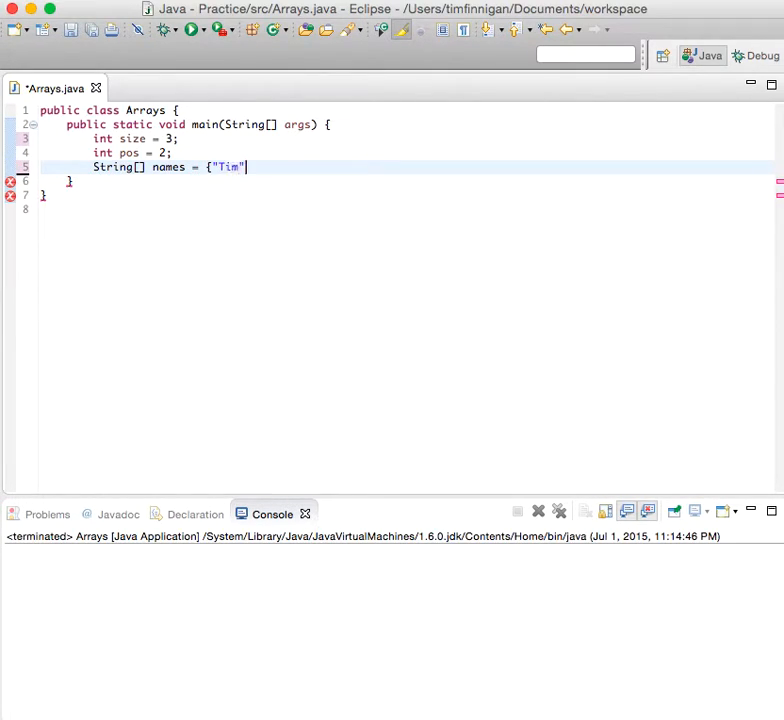
type(", \"Bob\"")
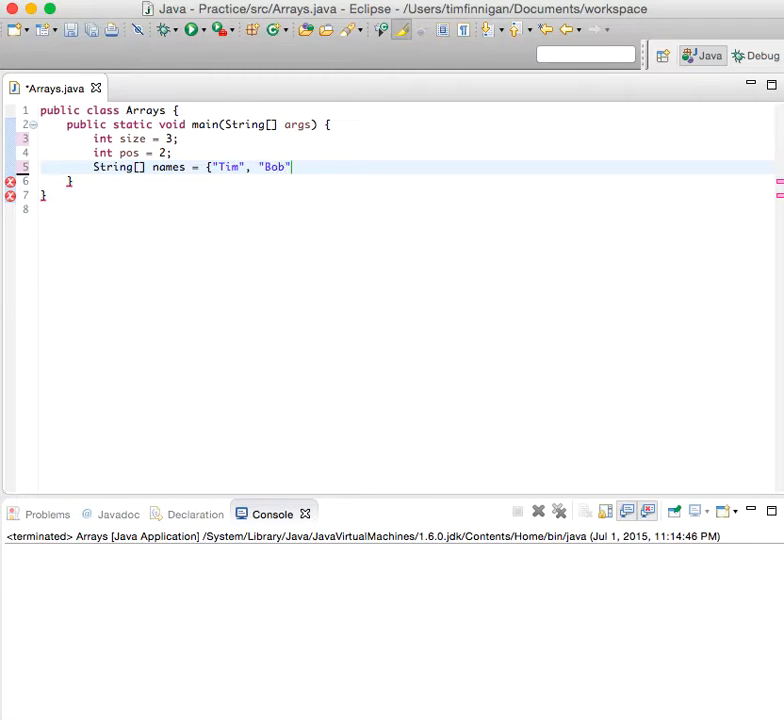
type(", \"Mary\"")
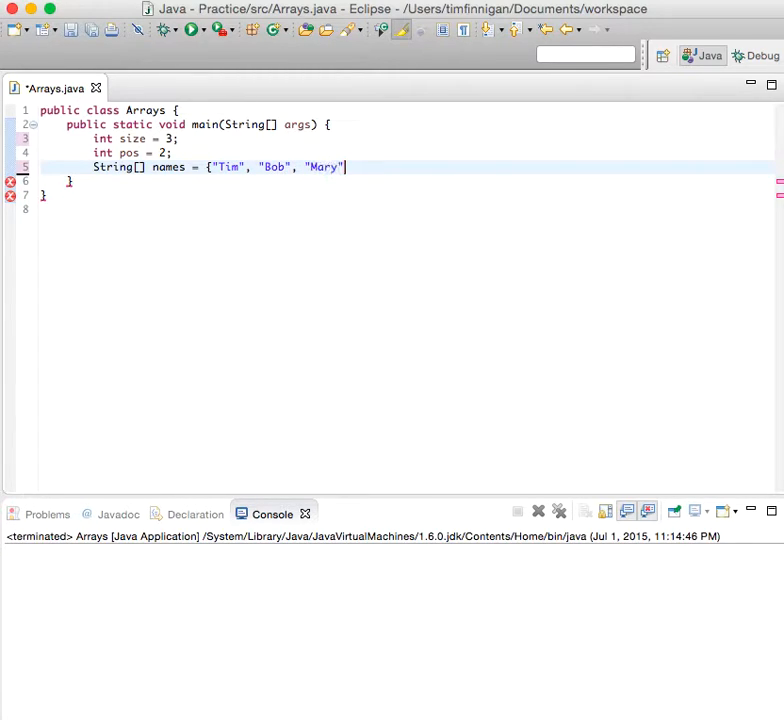
type(", \"John\"")
type("for (int i ")
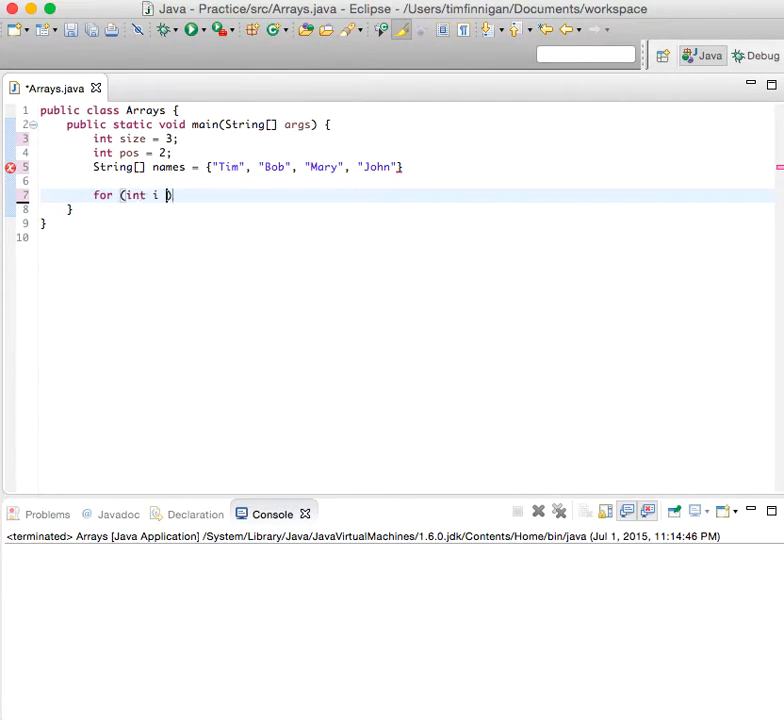
Write a for loop header running i from 0 while i < size.
type("= 0; i <")
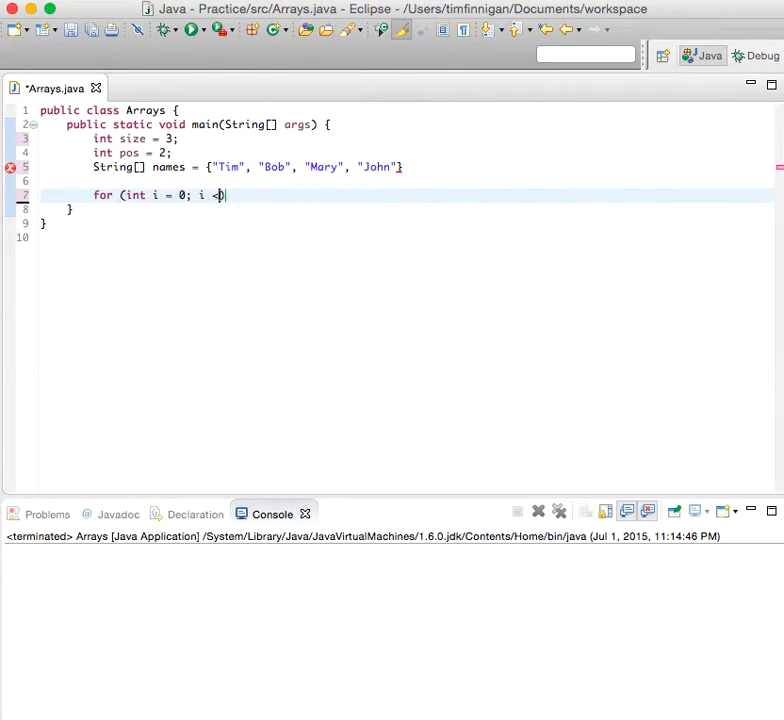
type("size")
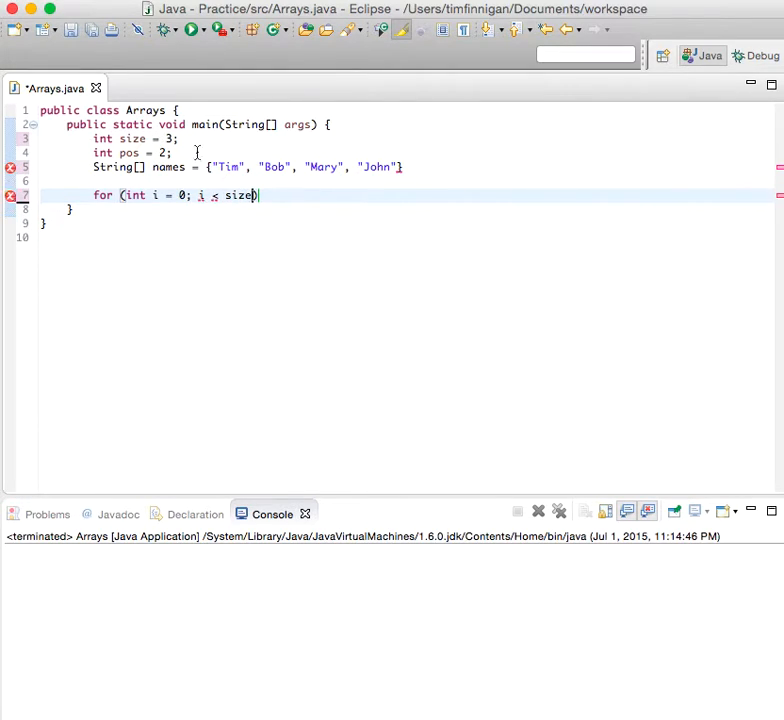
type("; i++")
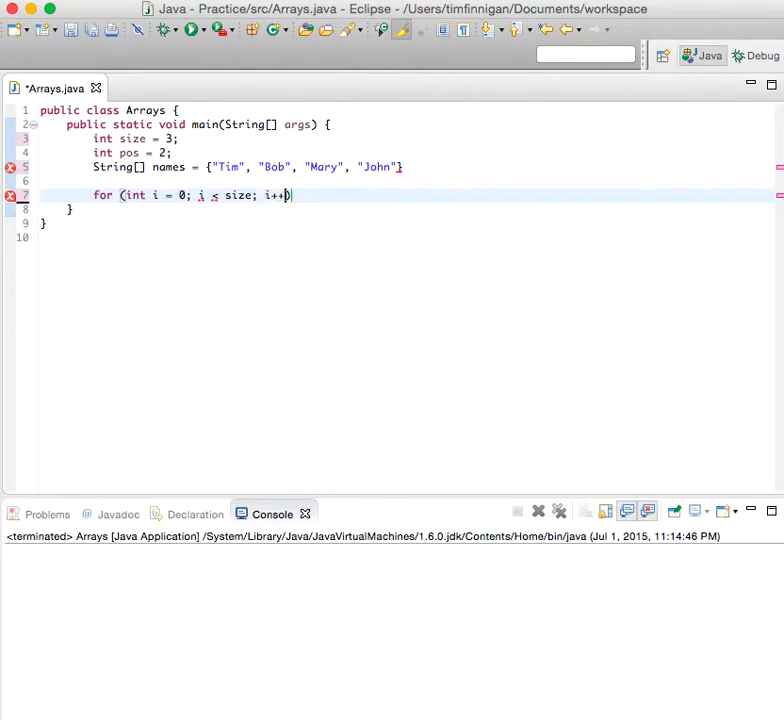
type("{")
type("if")
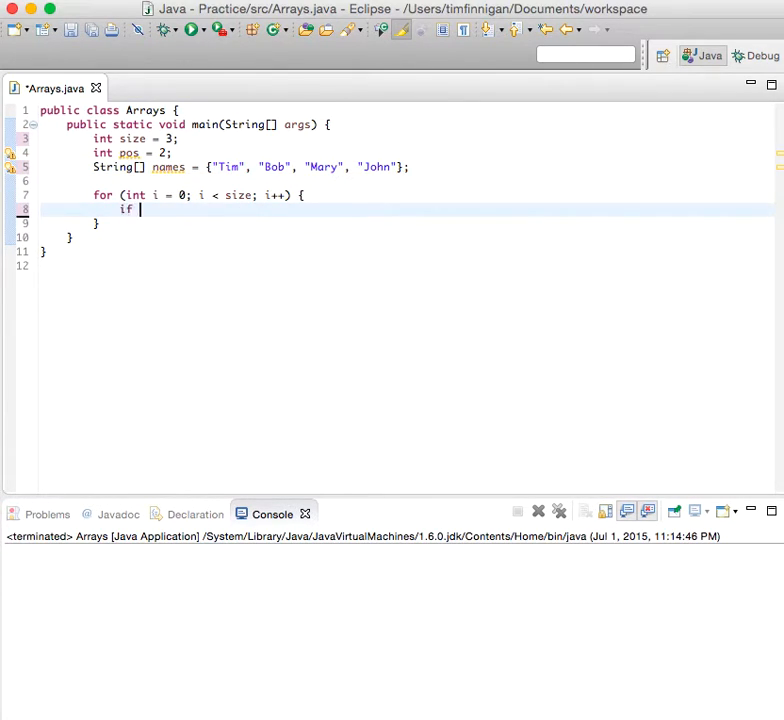
Inside the loop, add if (i == pos) assigning names[i] = names[size].
type("(i == pos) {")
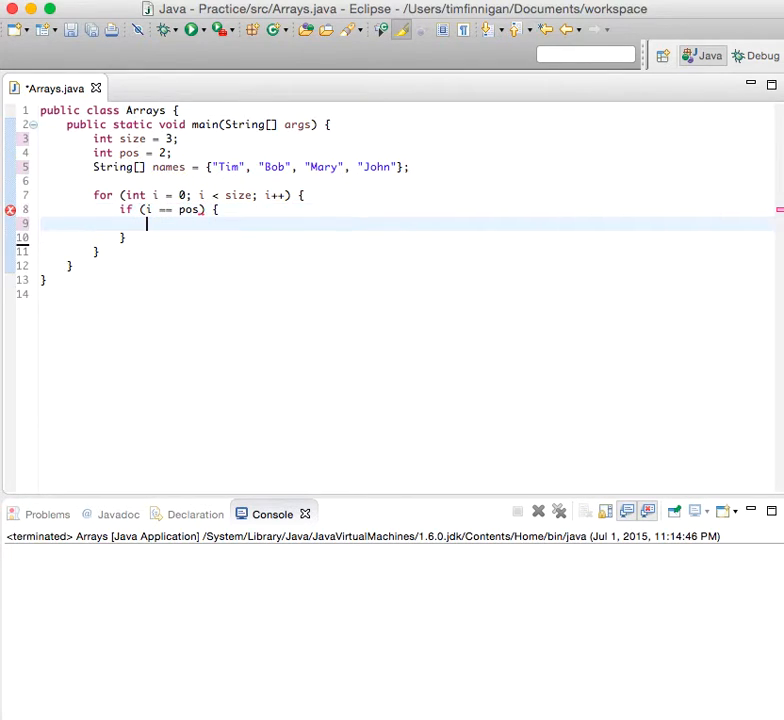
type("name[i] =")
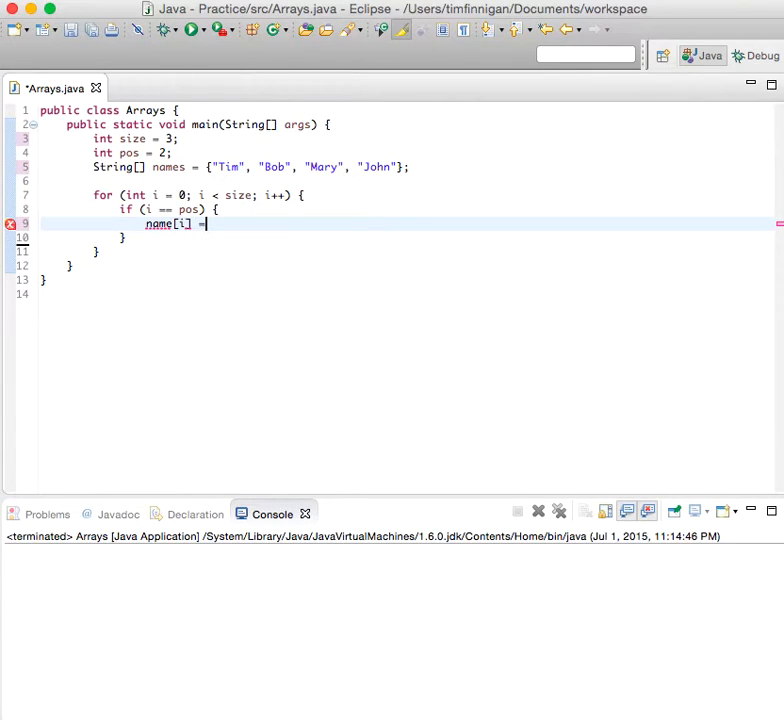
type("names")
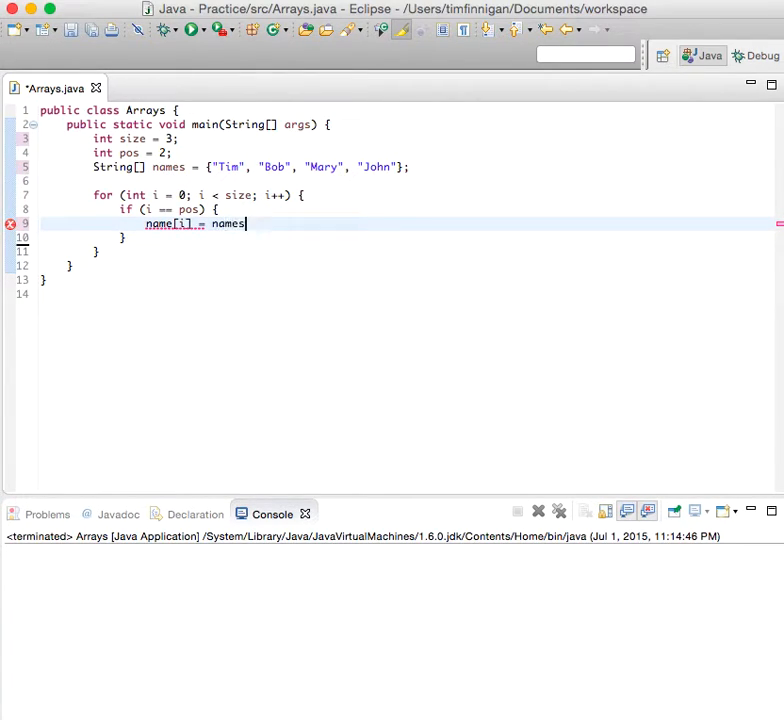
type("[size];")
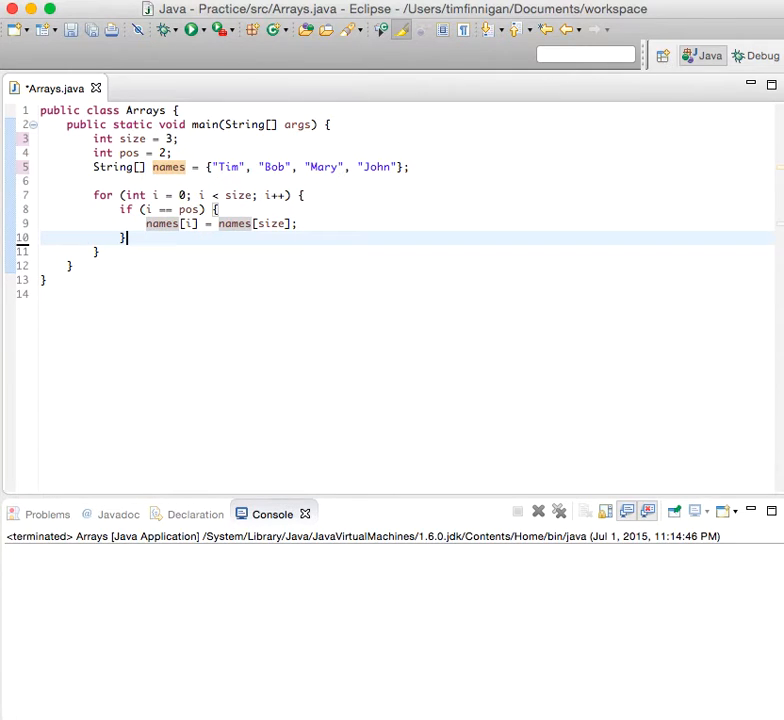
Add System.out.println(names[i]) inside the loop via content assist.
type("printl")
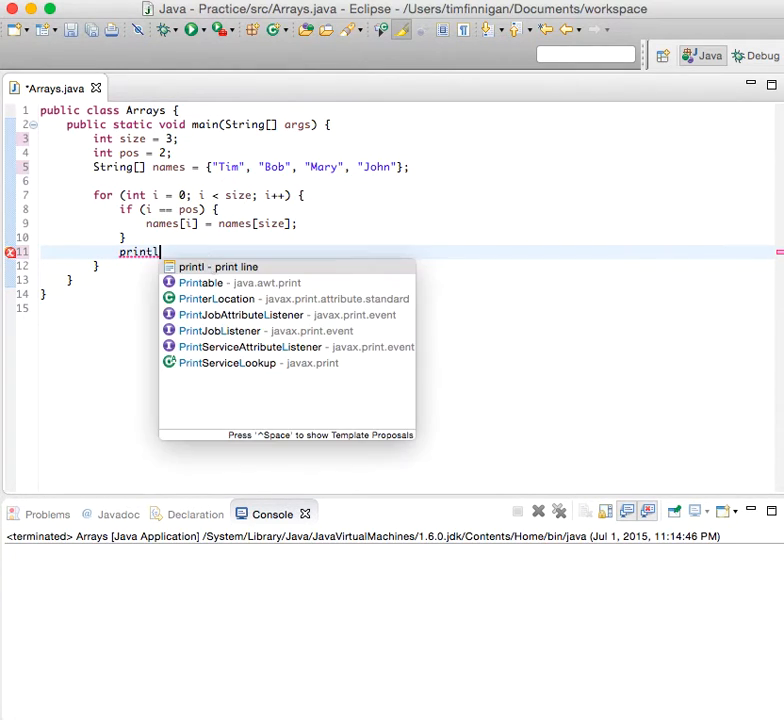
left_click(220, 266)
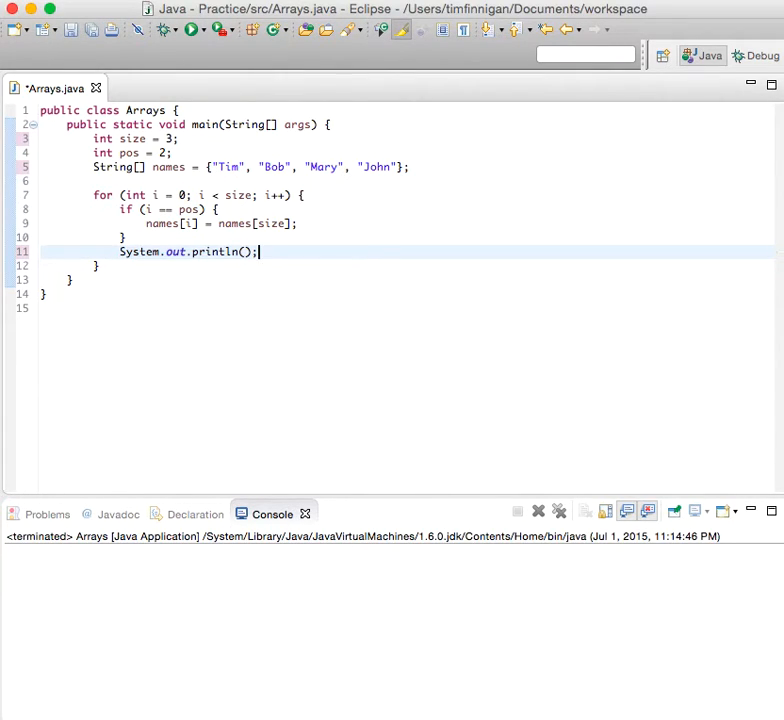
type("names")
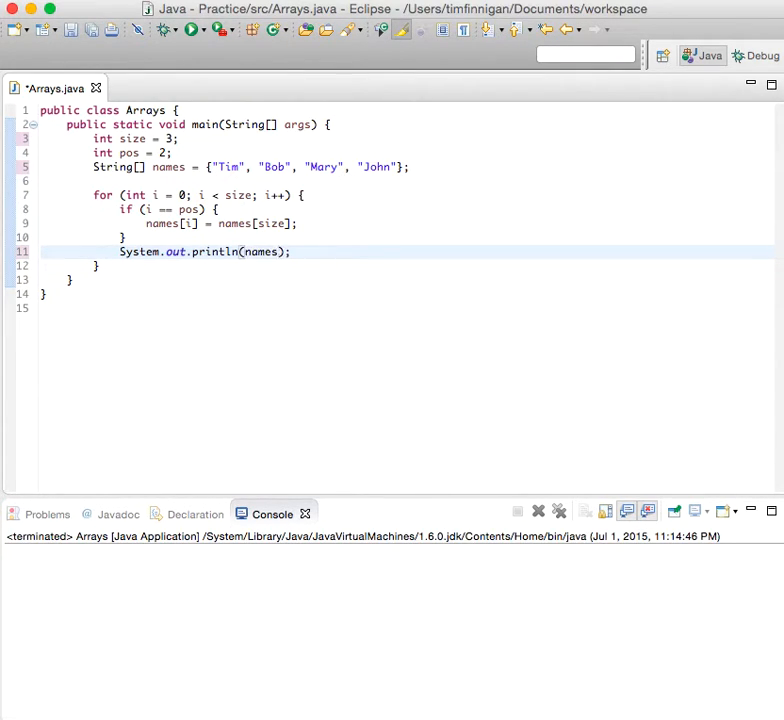
type("[i]")
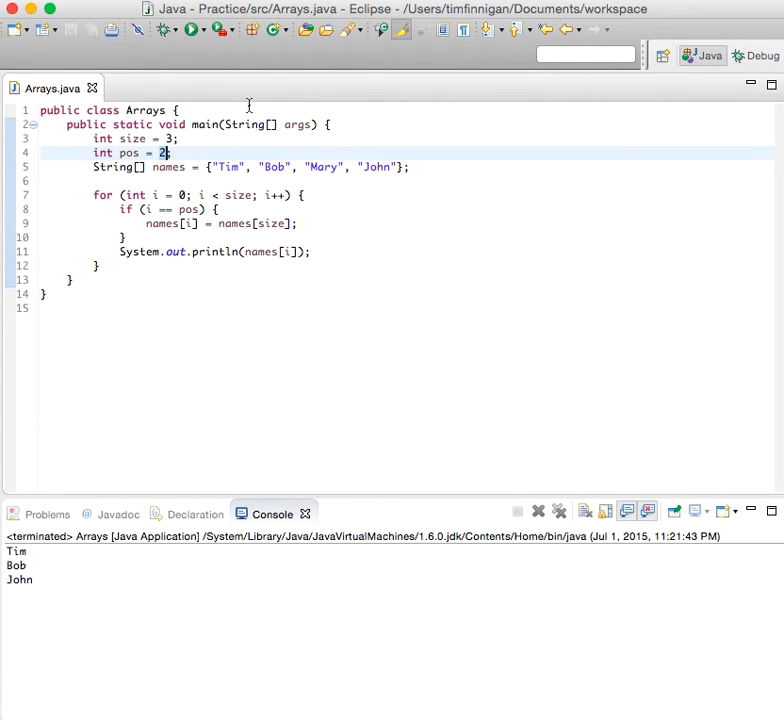
Rerun with pos changed to 1 then 0, checking console names, then set pos to 4.
type("1")
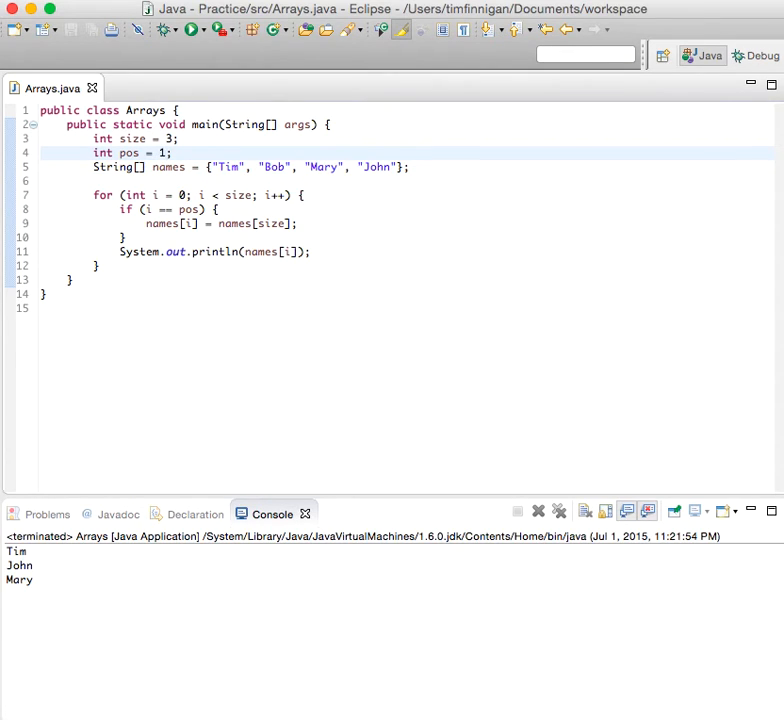
type("0")
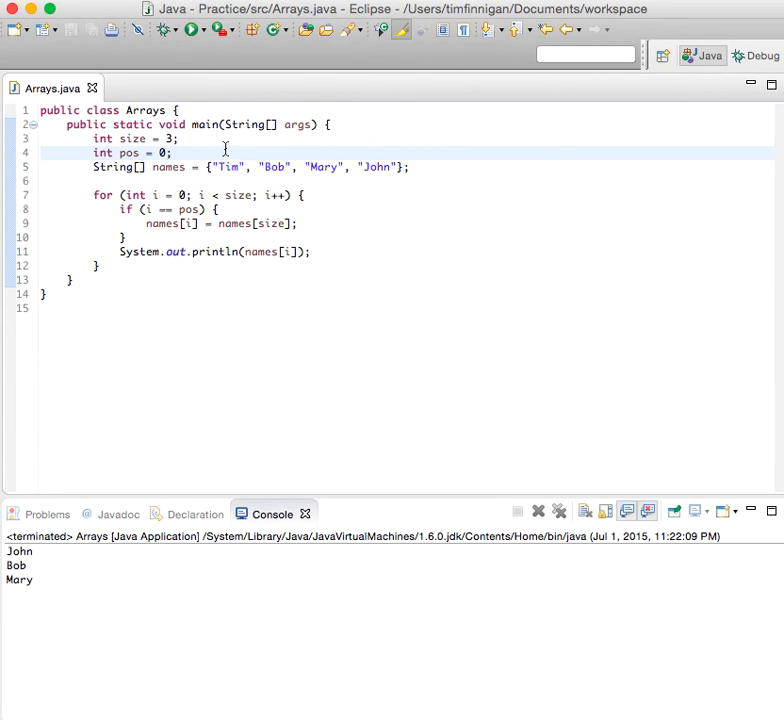
type("4")
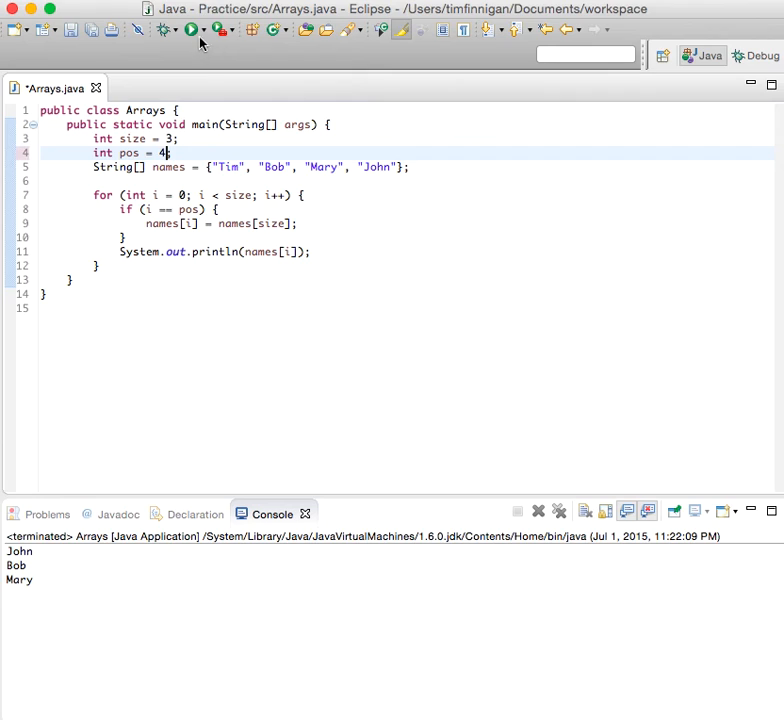